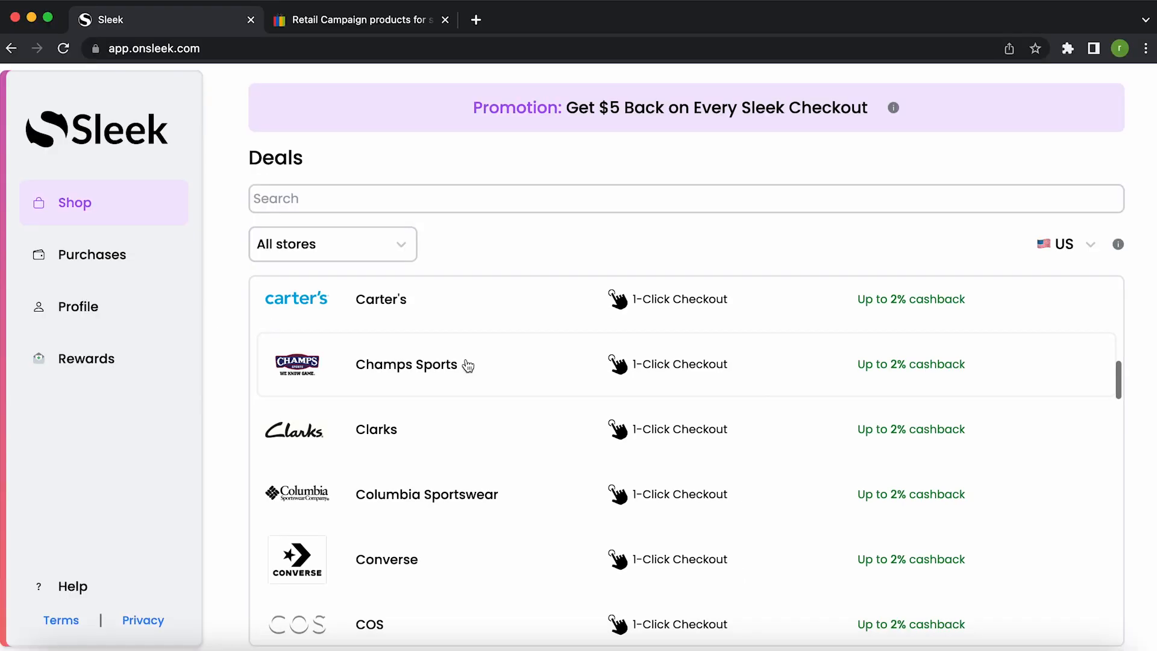
- Browse Amazon electronics, then add a Samsung TV from Best Buy's search results to the cart
{"action": "scroll", "scroll_direction": "down", "scroll_amount": 3}
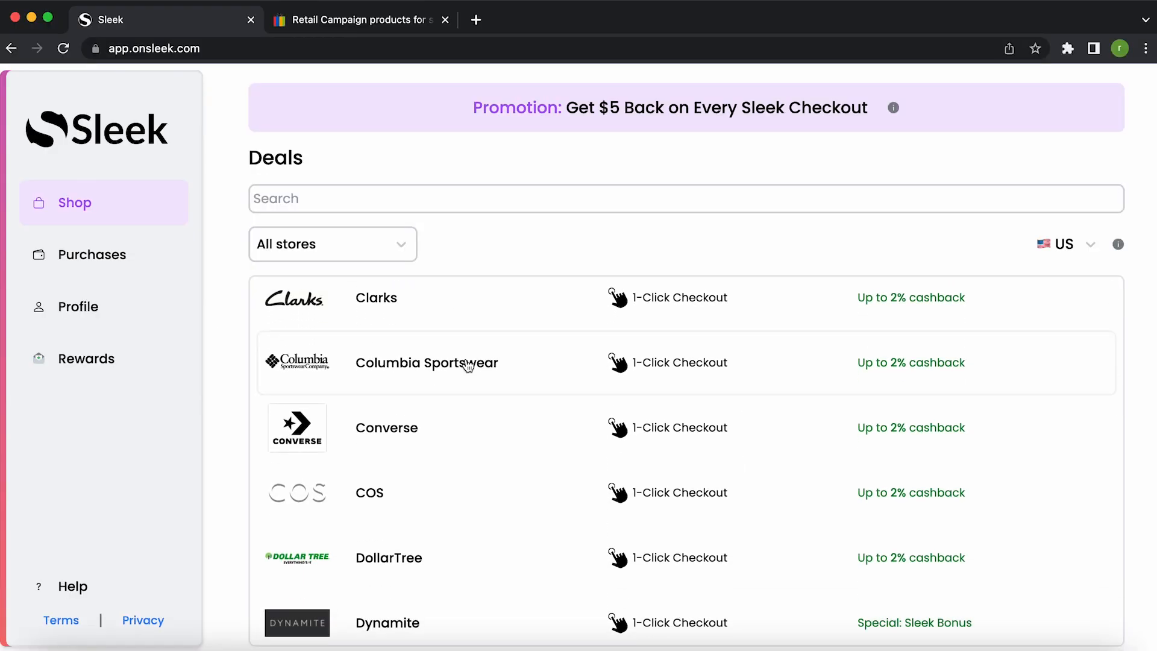
{"action": "left_click", "coordinate": [355, 20]}
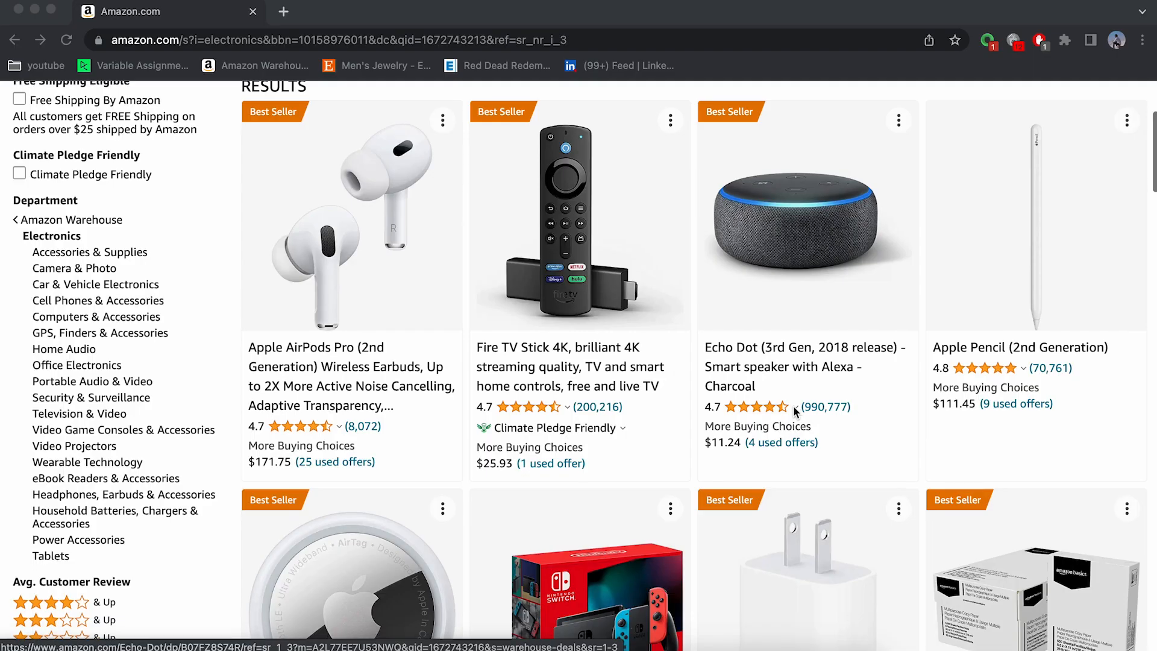
{"action": "scroll", "scroll_direction": "down", "scroll_amount": 3}
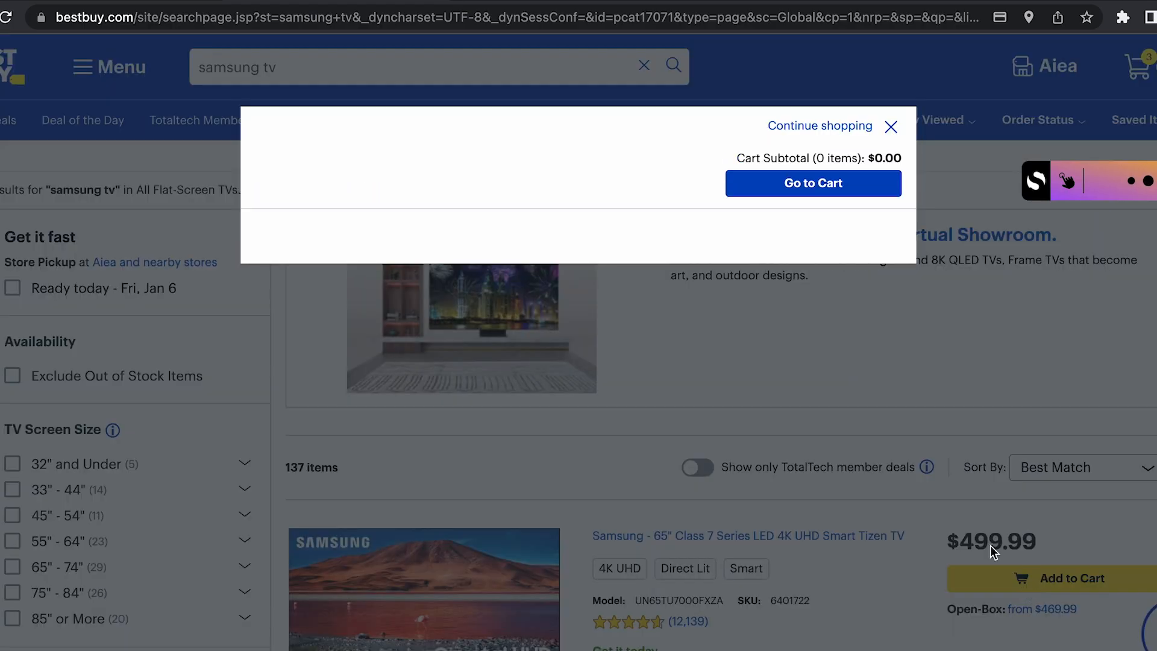
{"action": "left_click", "coordinate": [1071, 578]}
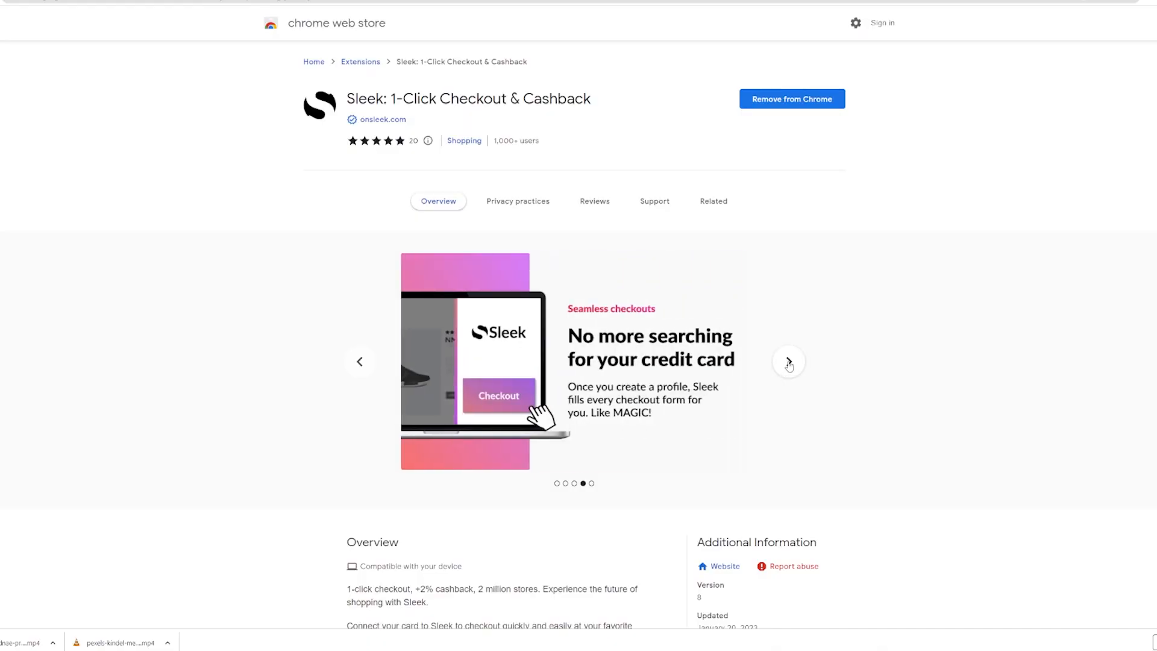
- Advance the Sleek: 1-Click Checkout & Cashback listing to its next screenshot
{"action": "left_click", "coordinate": [788, 361]}
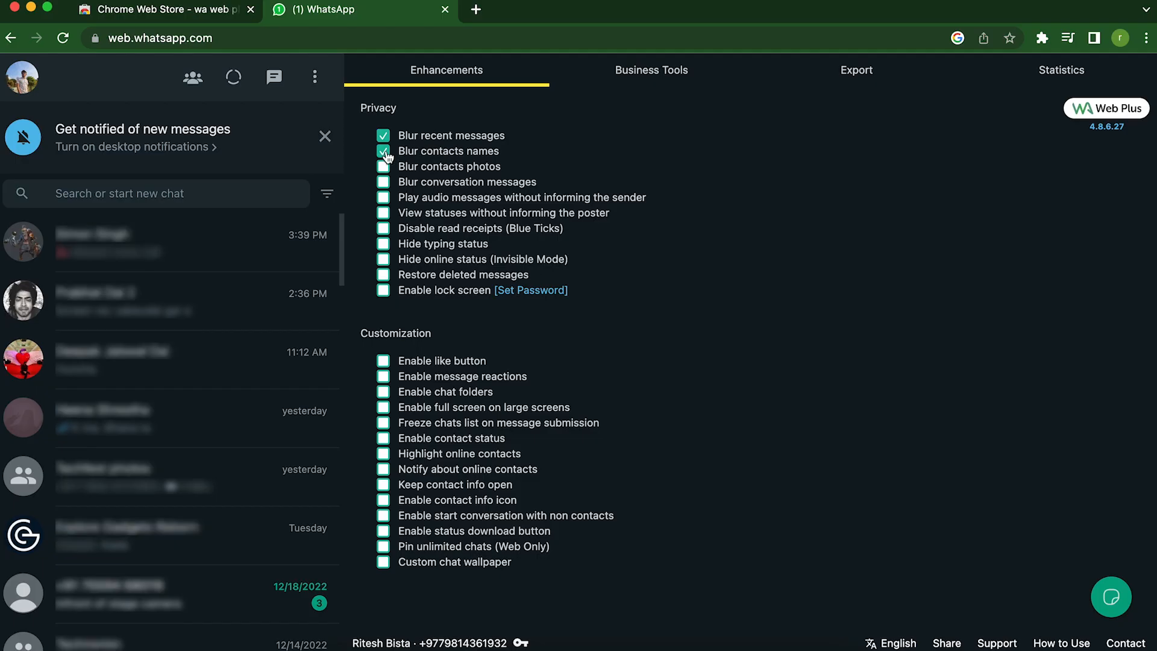
- Toggle WA Web Plus blur options for names, photos and messages, plus Hide typing status
{"action": "left_click", "coordinate": [383, 151]}
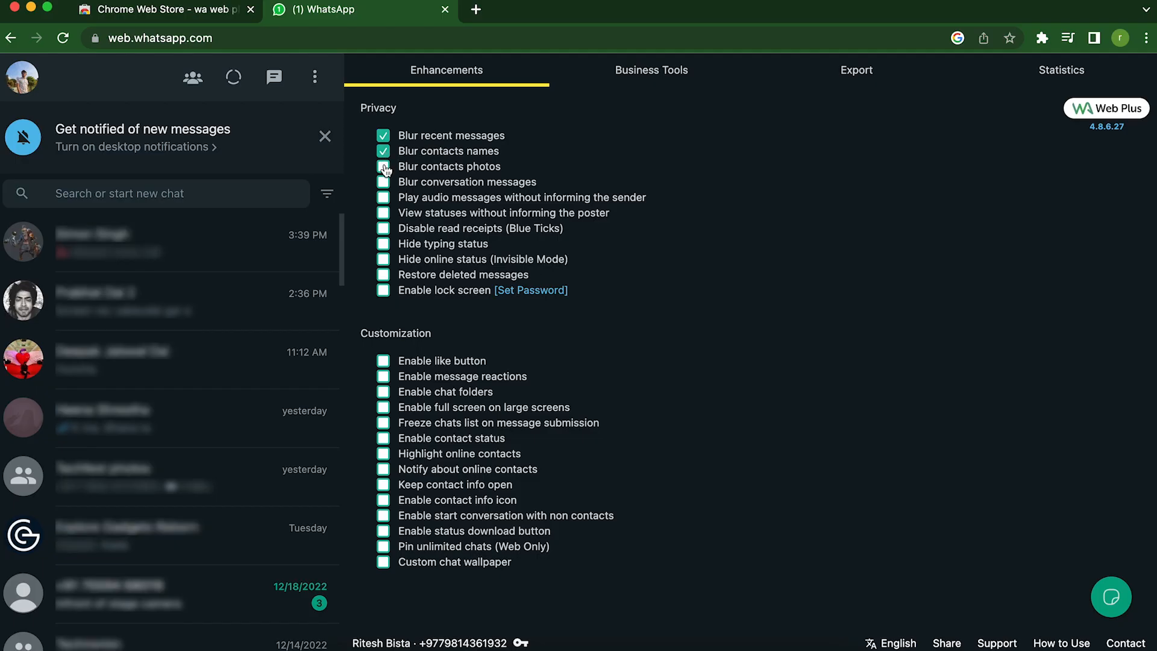
{"action": "left_click", "coordinate": [384, 166]}
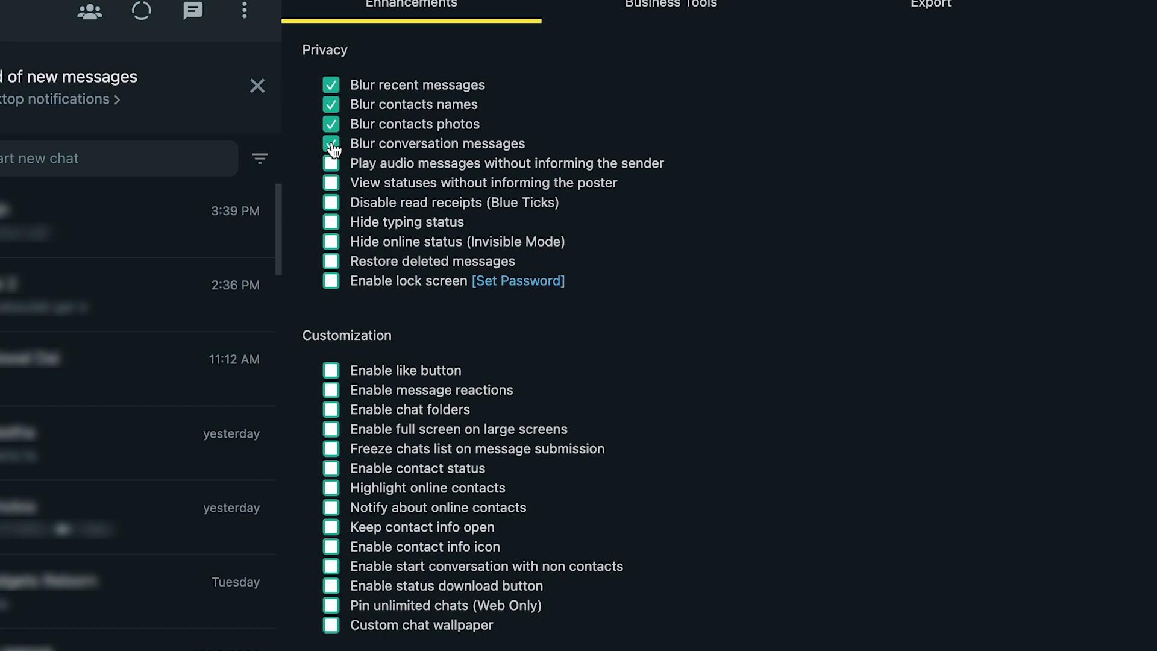
{"action": "left_click", "coordinate": [330, 143]}
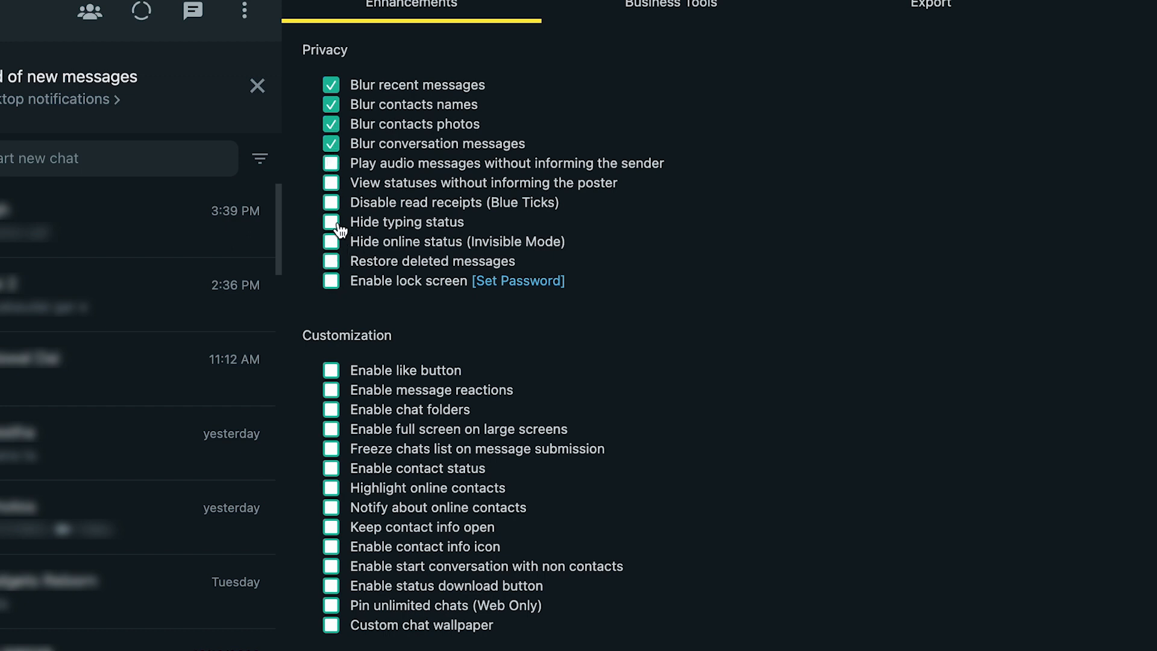
{"action": "left_click", "coordinate": [331, 221]}
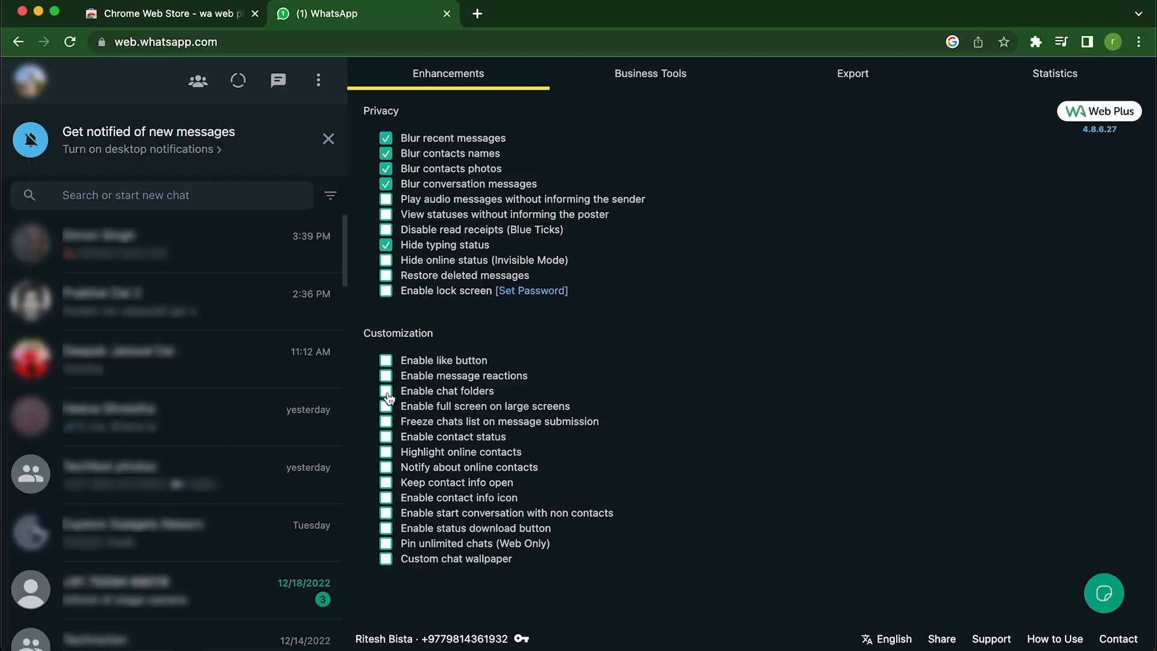
{"action": "left_click", "coordinate": [386, 390]}
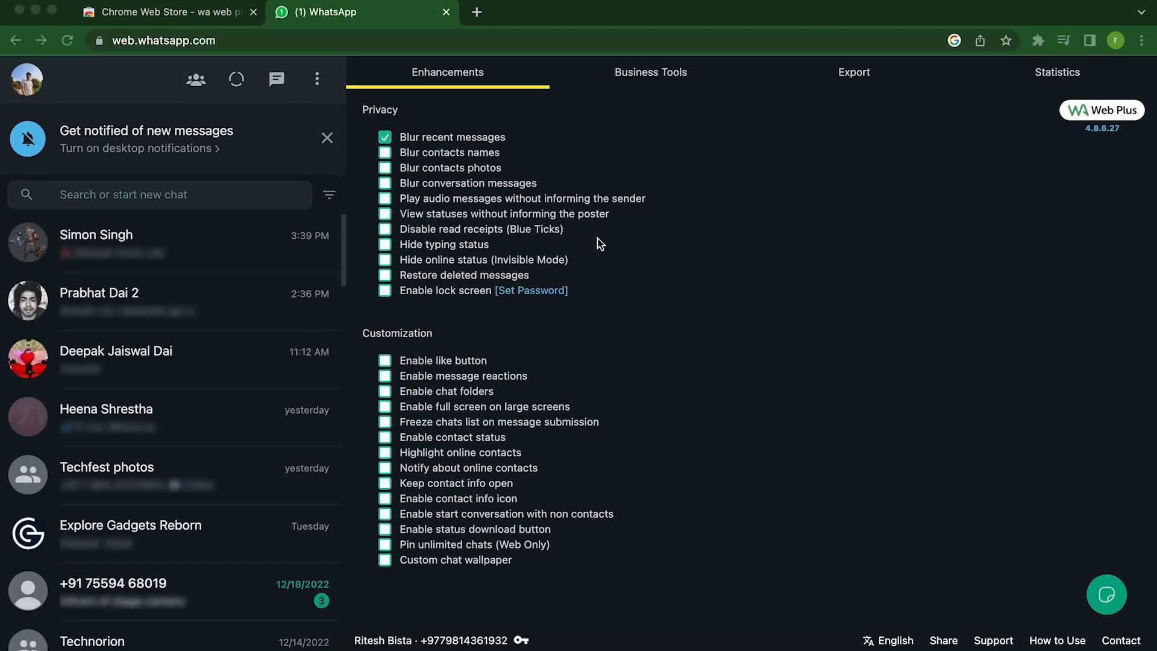
{"action": "mouse_move", "coordinate": [667, 77]}
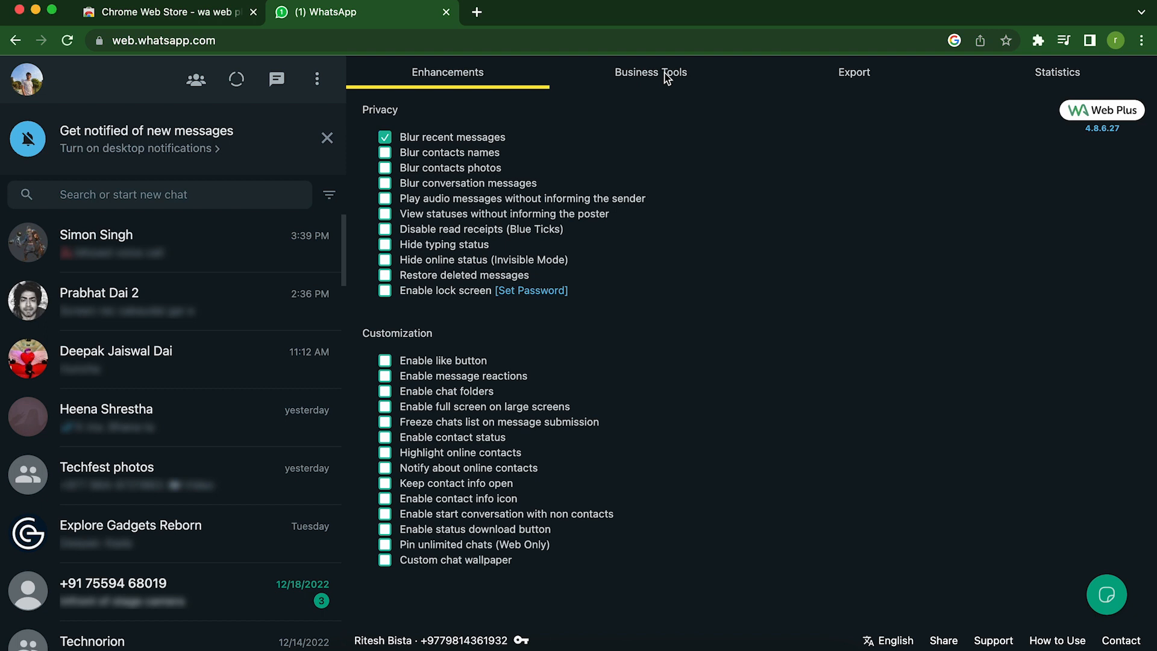
- View Business Tools plans, then advance the WA Web Plus store listing to Customizations
{"action": "left_click", "coordinate": [650, 72]}
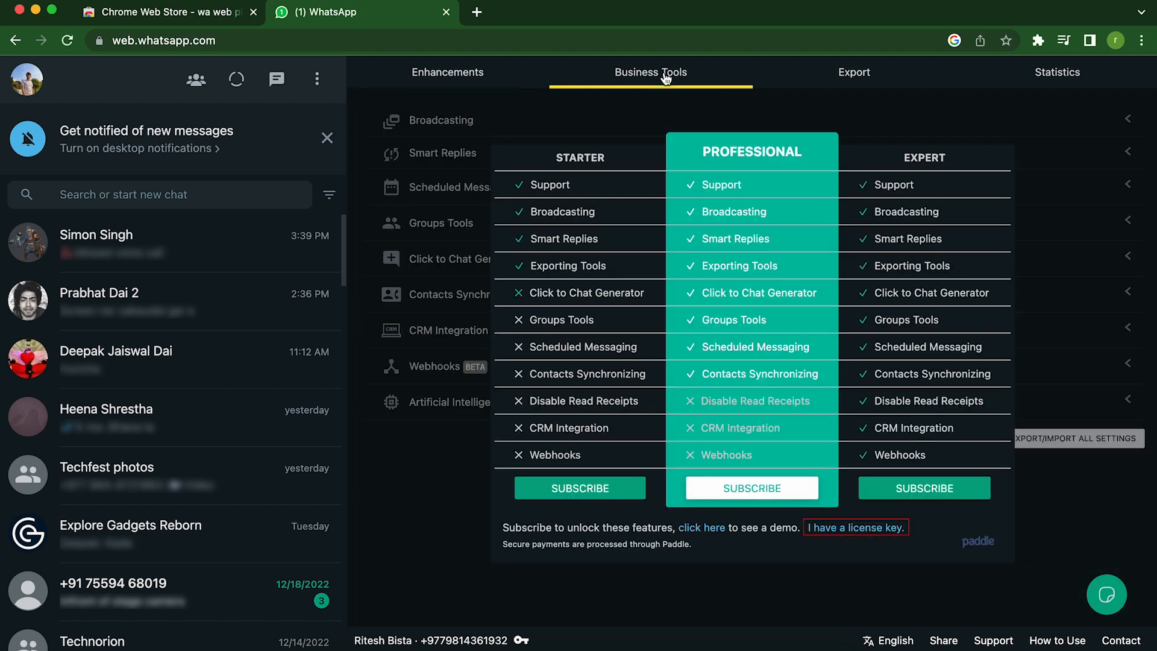
{"action": "mouse_move", "coordinate": [798, 91]}
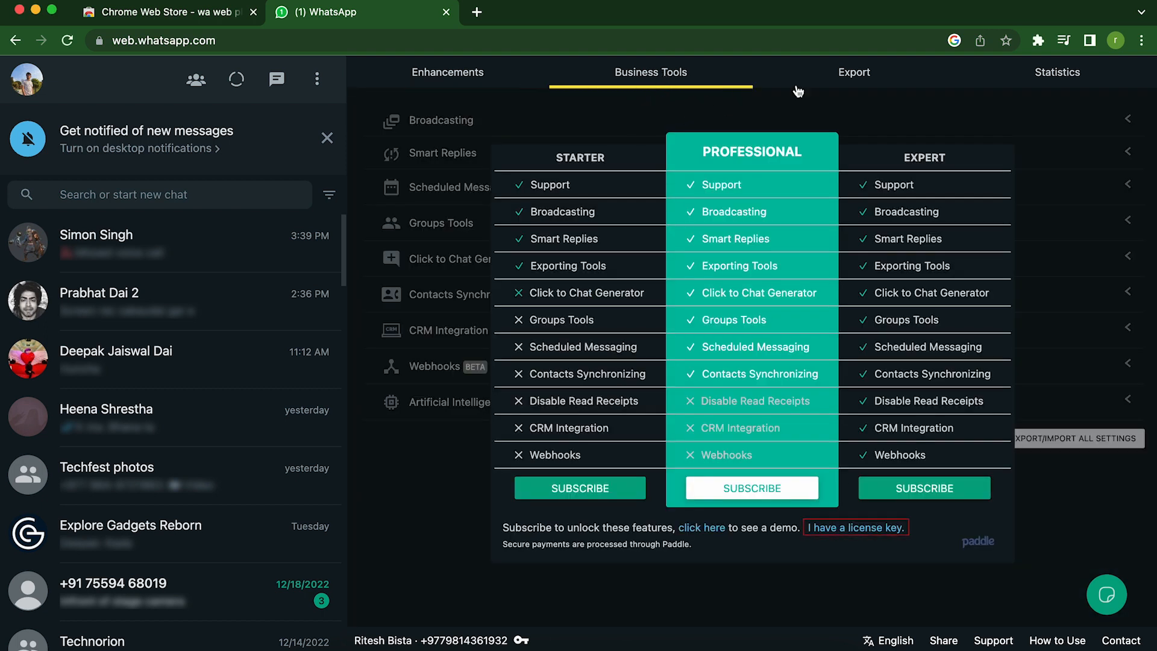
{"action": "left_click", "coordinate": [170, 12]}
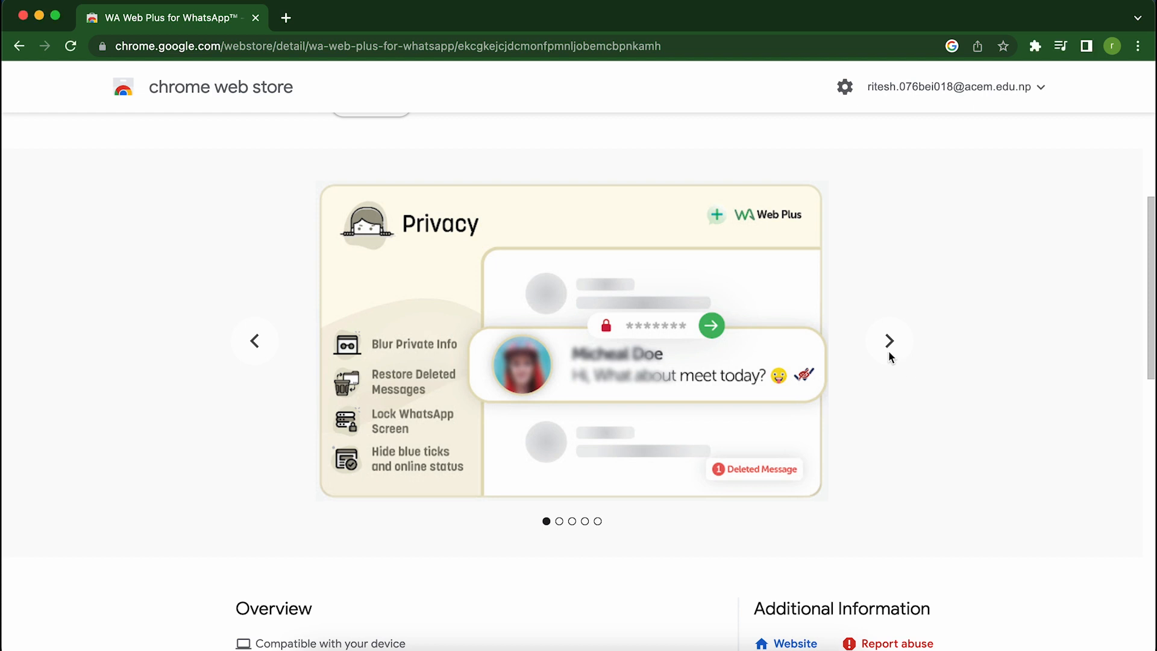
{"action": "left_click", "coordinate": [890, 341]}
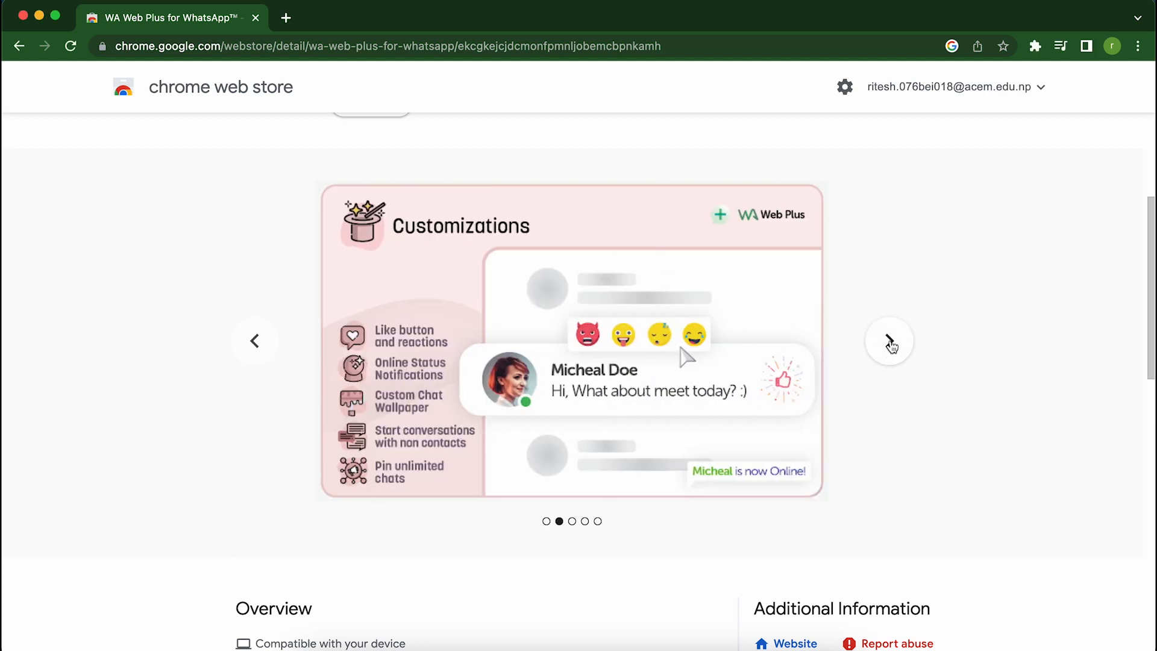